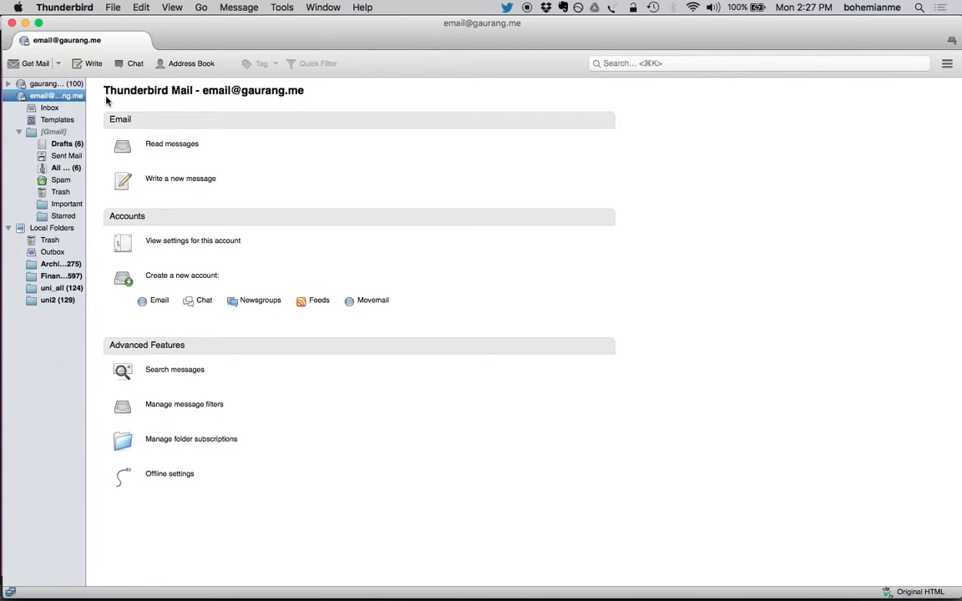
mouse_move(56, 95)
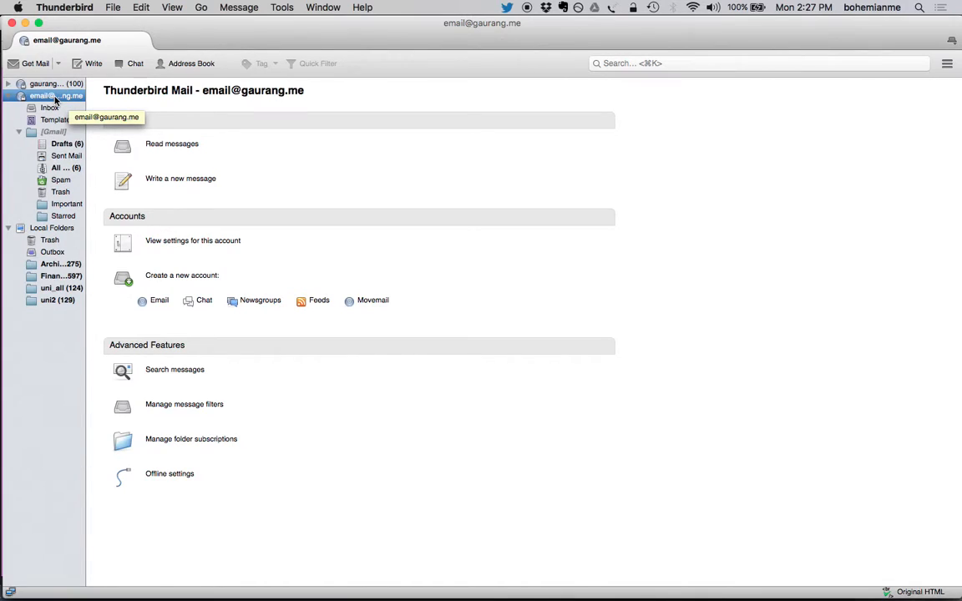
- Open Settings for the second email account from its folder-pane context menu
right_click(56, 95)
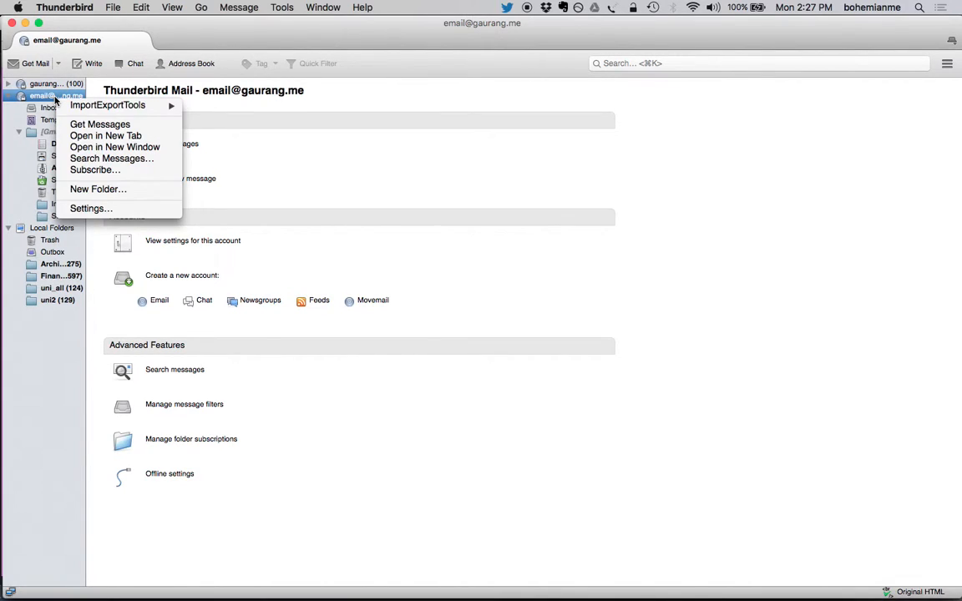
mouse_move(87, 208)
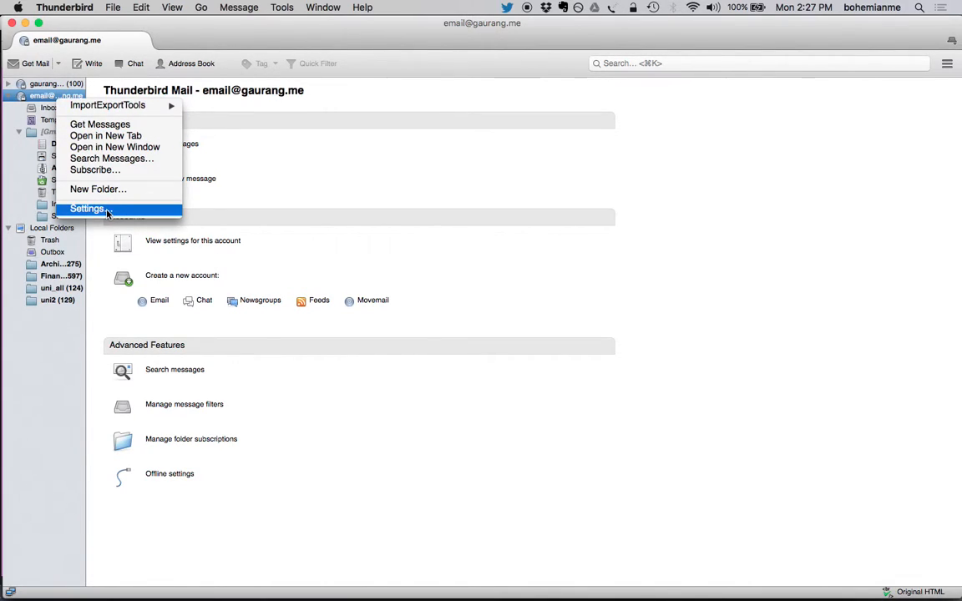
left_click(88, 208)
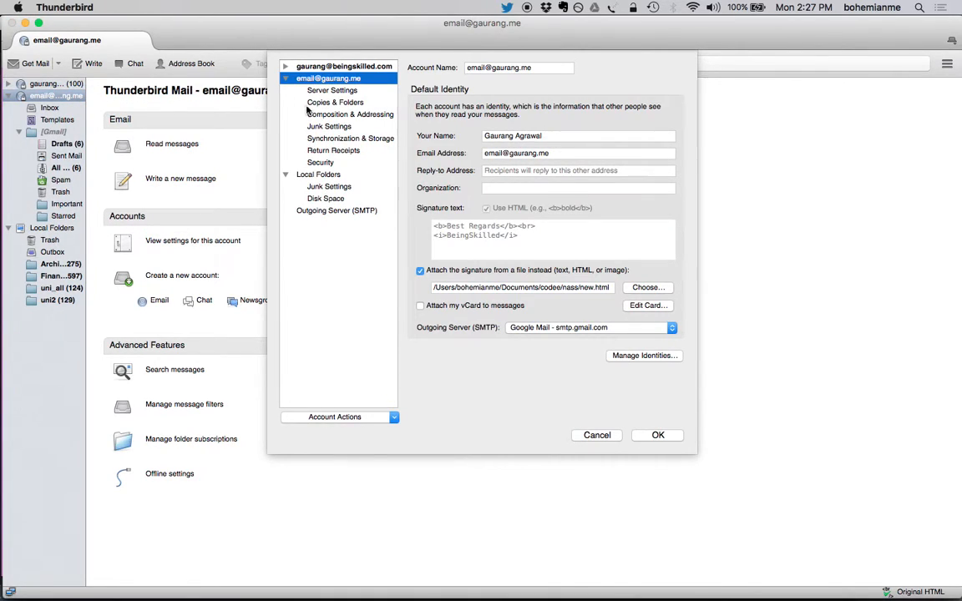
mouse_move(465, 218)
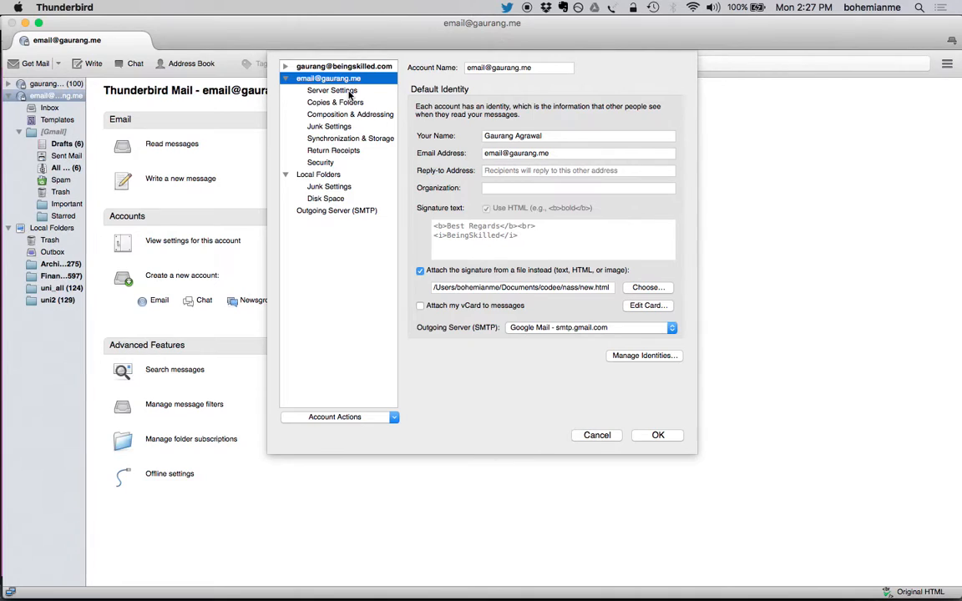
- Show the account's Server Settings page, with new-message checks every 1 minute
left_click(331, 90)
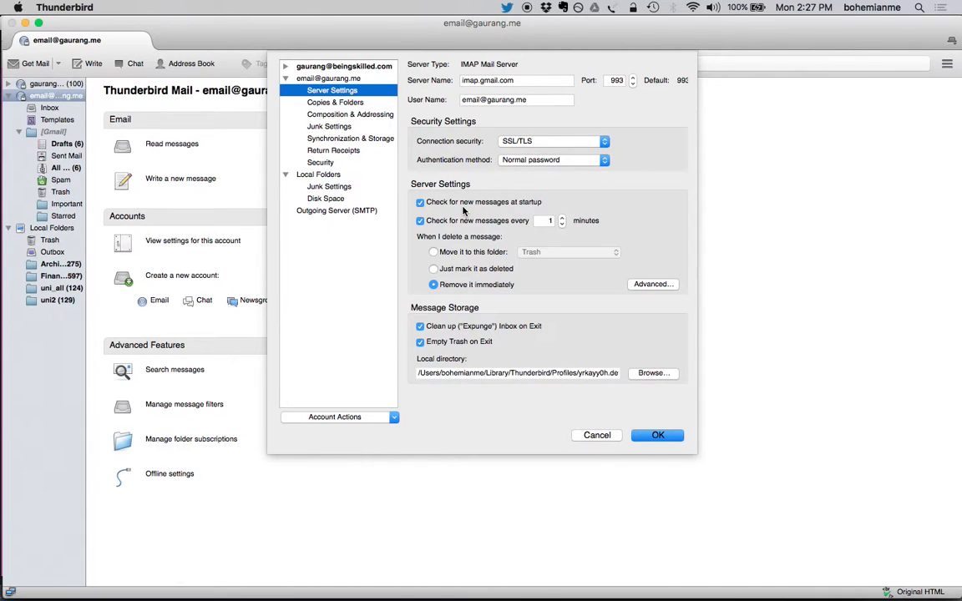
mouse_move(460, 219)
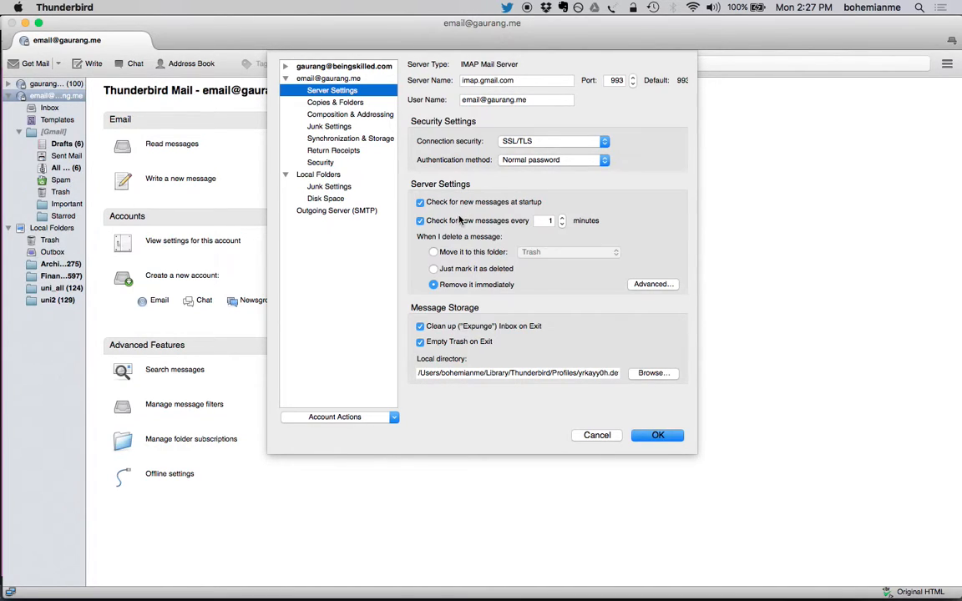
mouse_move(458, 225)
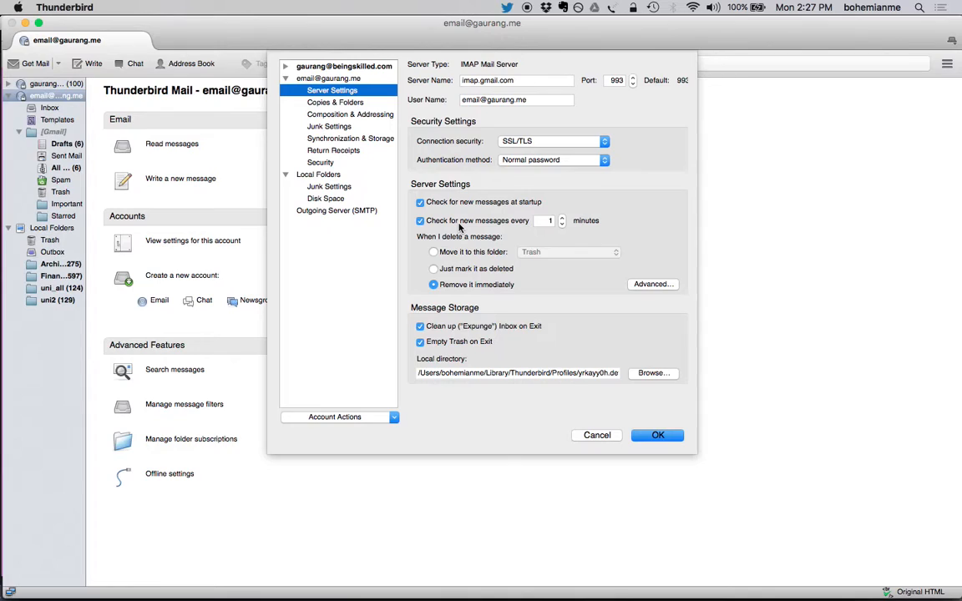
mouse_move(547, 232)
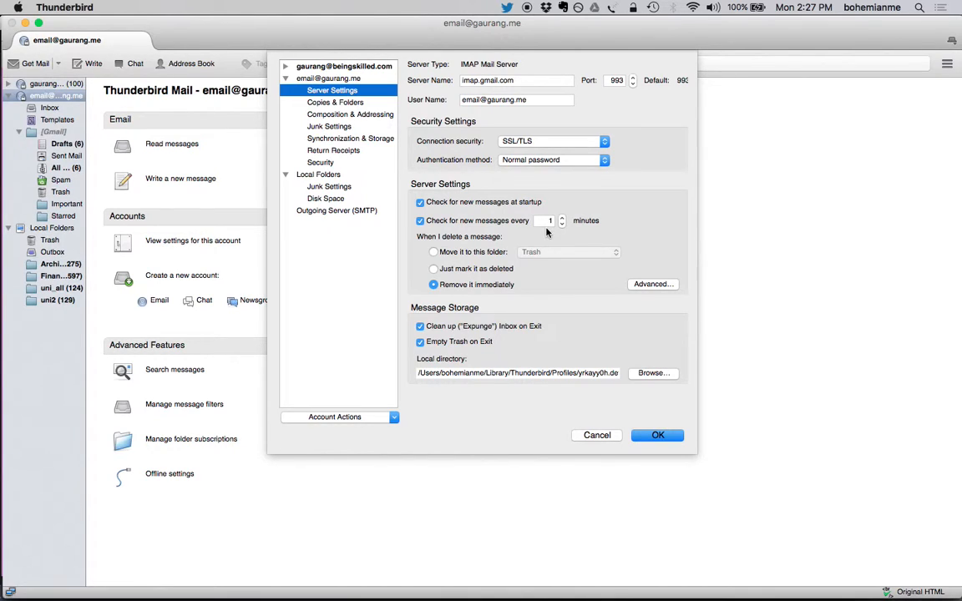